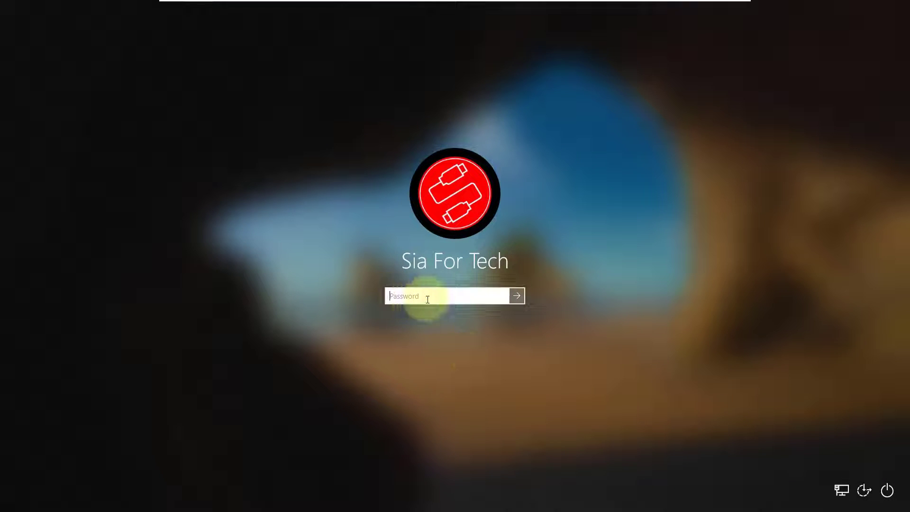
- Dismiss the incorrect-password message and restart the computer from the lock-screen power menu
{"action": "left_click", "coordinate": [516, 296]}
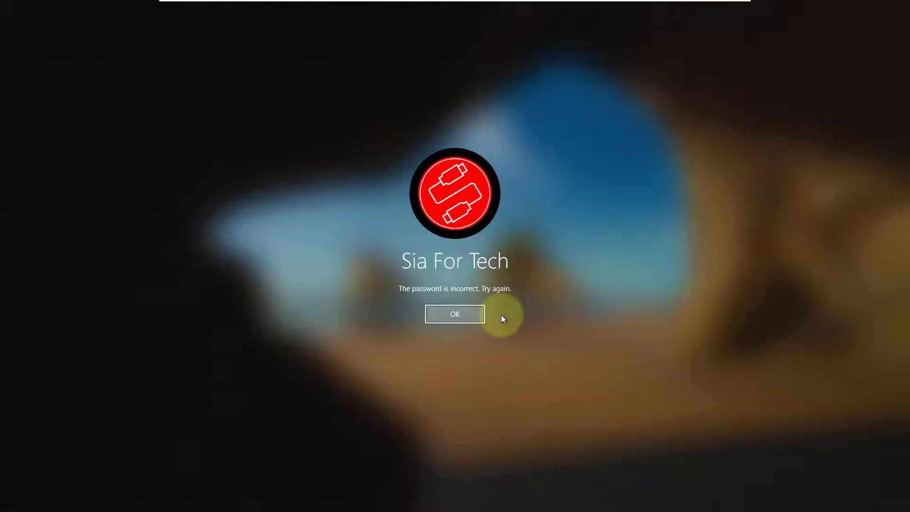
{"action": "left_click", "coordinate": [454, 314]}
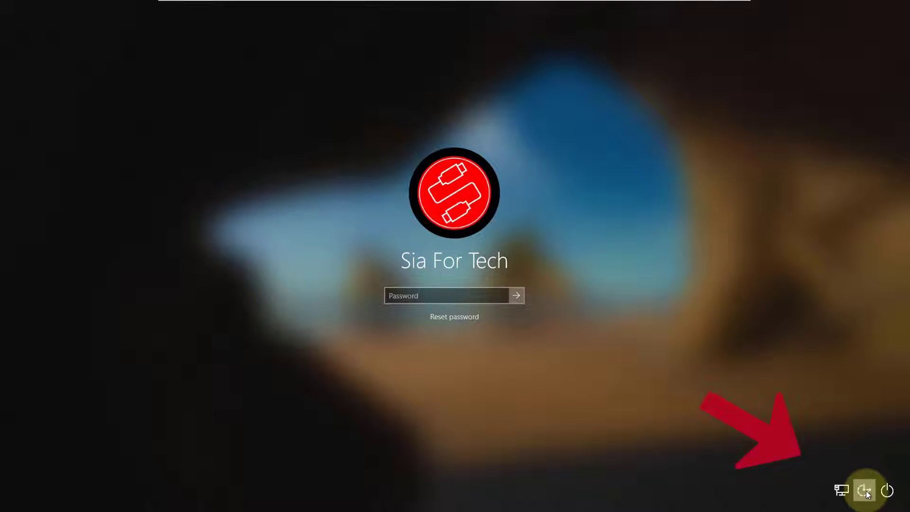
{"action": "left_click", "coordinate": [866, 490]}
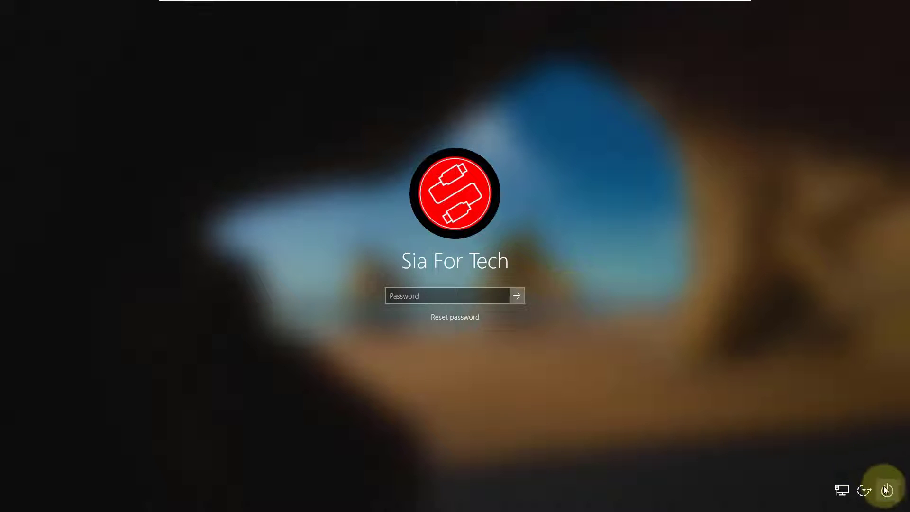
{"action": "left_click", "coordinate": [887, 490]}
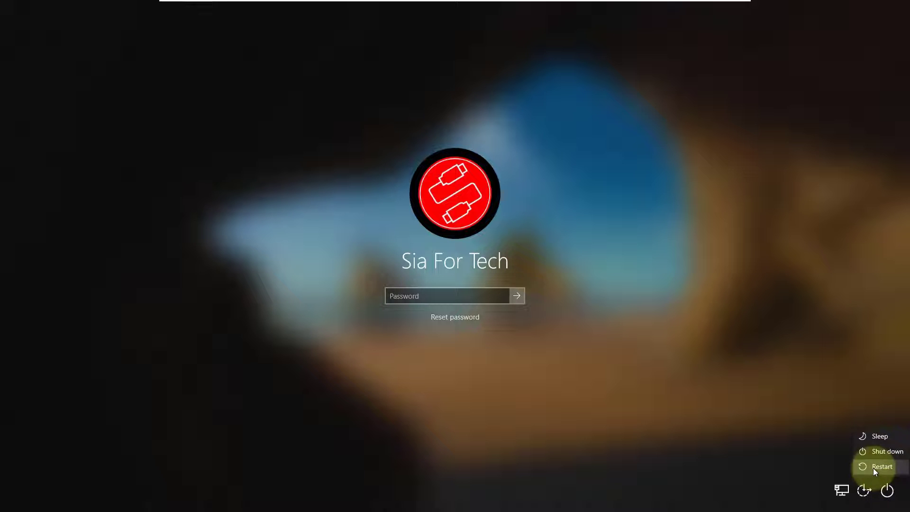
{"action": "left_click", "coordinate": [882, 466]}
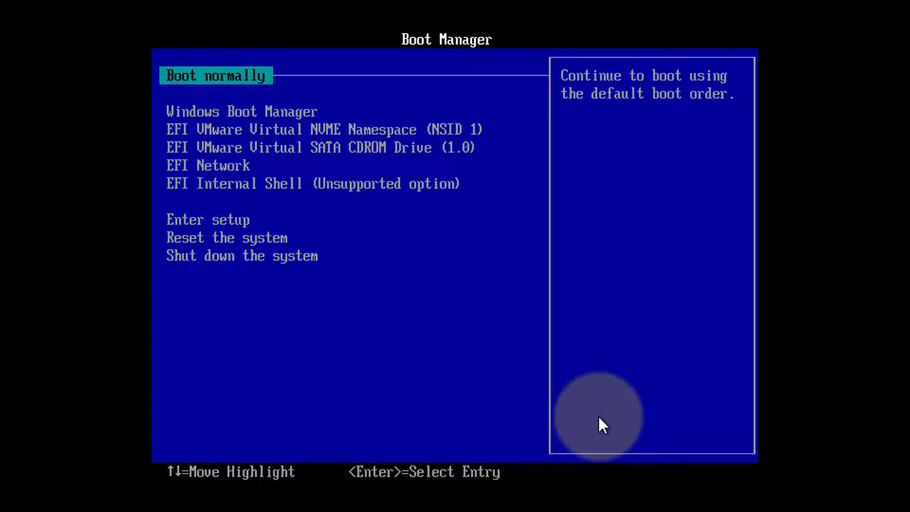
- Boot from the SATA CDROM installation disc and accept the default Windows Setup language preferences
{"action": "key", "text": "Down"}
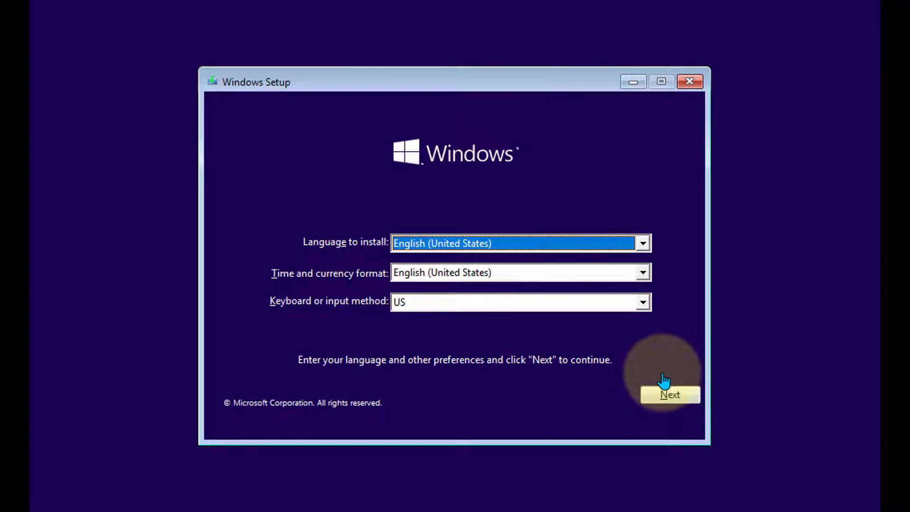
{"action": "left_click", "coordinate": [669, 395]}
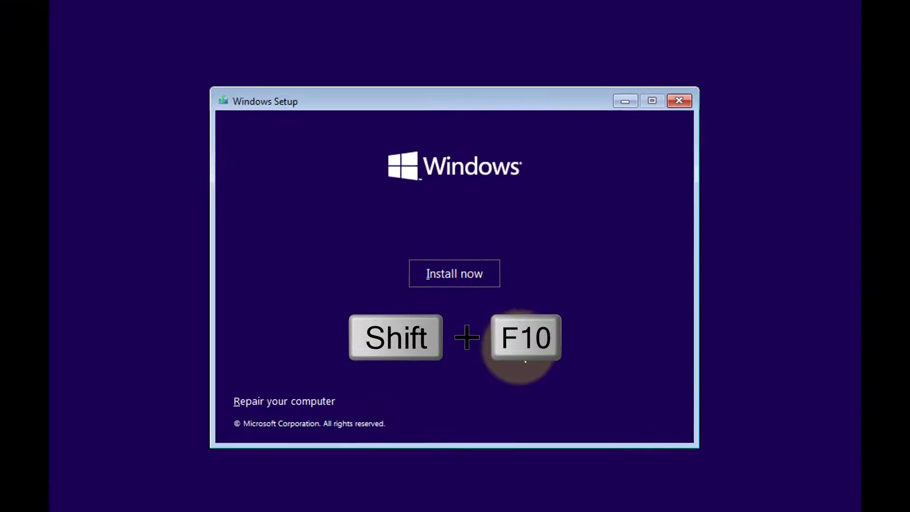
- From a Setup command prompt (Shift+F10), run DiskPart 'list volume' to confirm Windows is on C:, then exit to C:
{"action": "key", "text": "Shift+F10"}
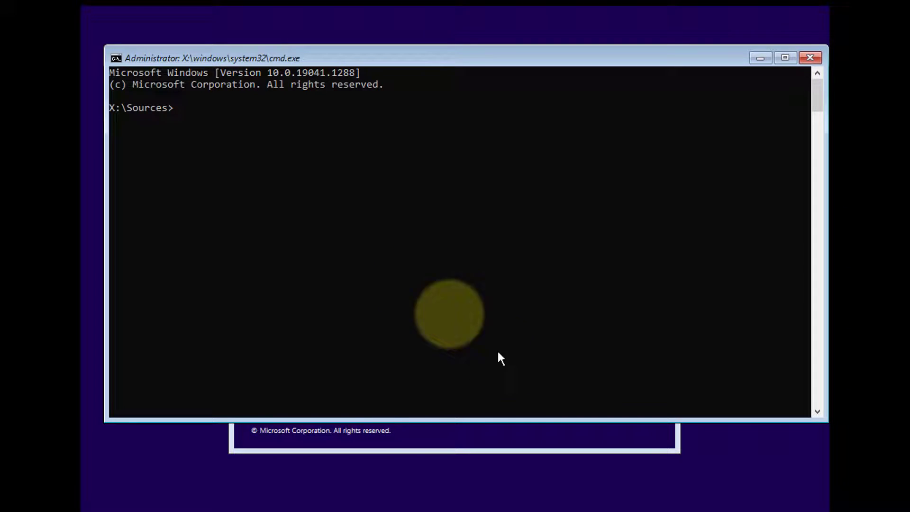
{"action": "mouse_move", "coordinate": [268, 170]}
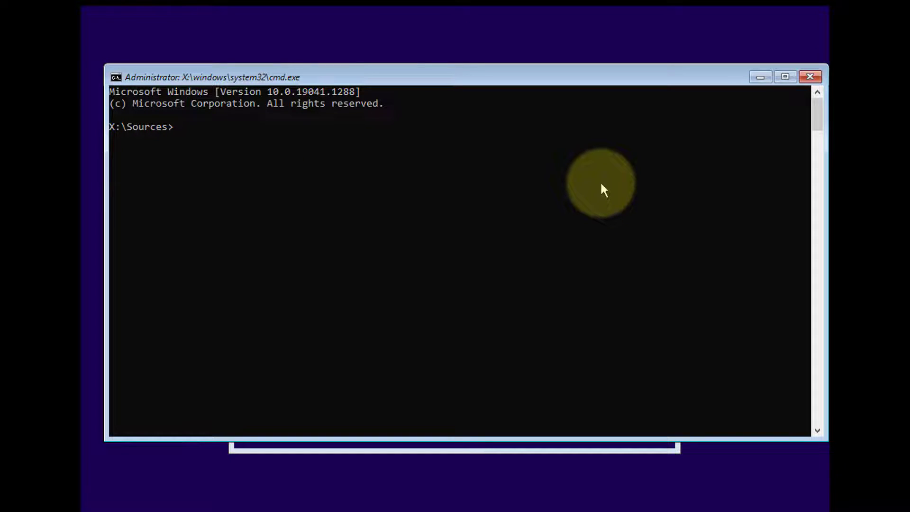
{"action": "type", "text": "diskpart"}
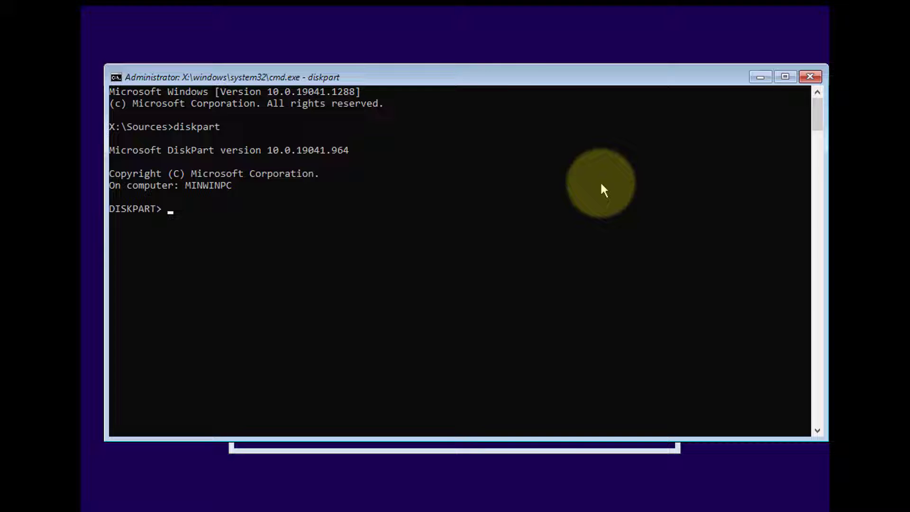
{"action": "type", "text": "list volume"}
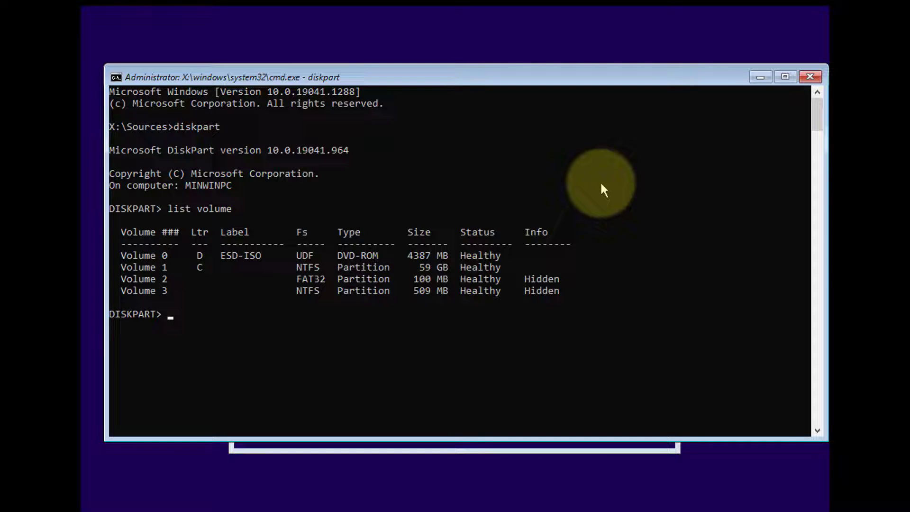
{"action": "mouse_move", "coordinate": [148, 281]}
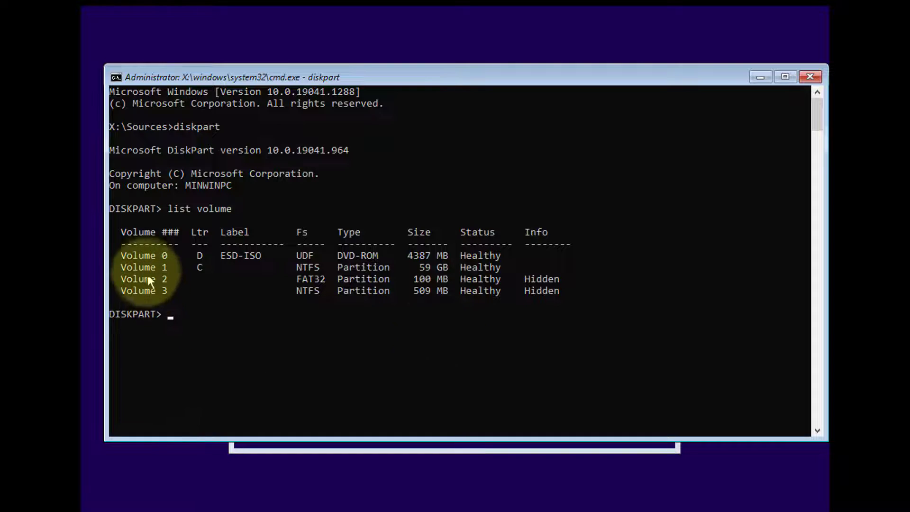
{"action": "mouse_move", "coordinate": [265, 259]}
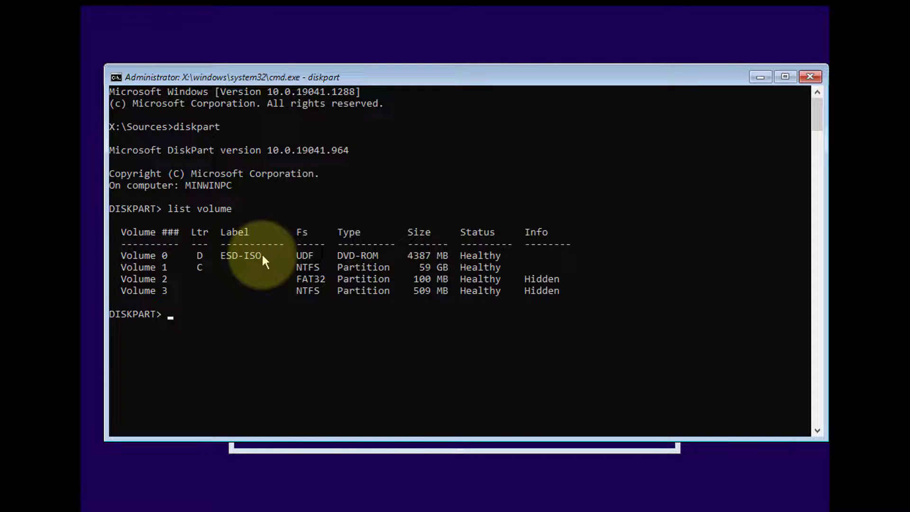
{"action": "mouse_move", "coordinate": [312, 268]}
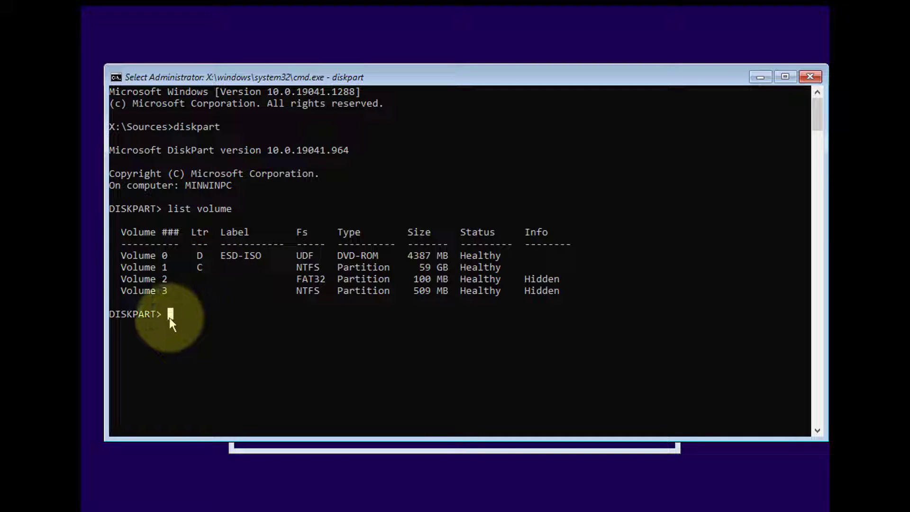
{"action": "type", "text": "exit"}
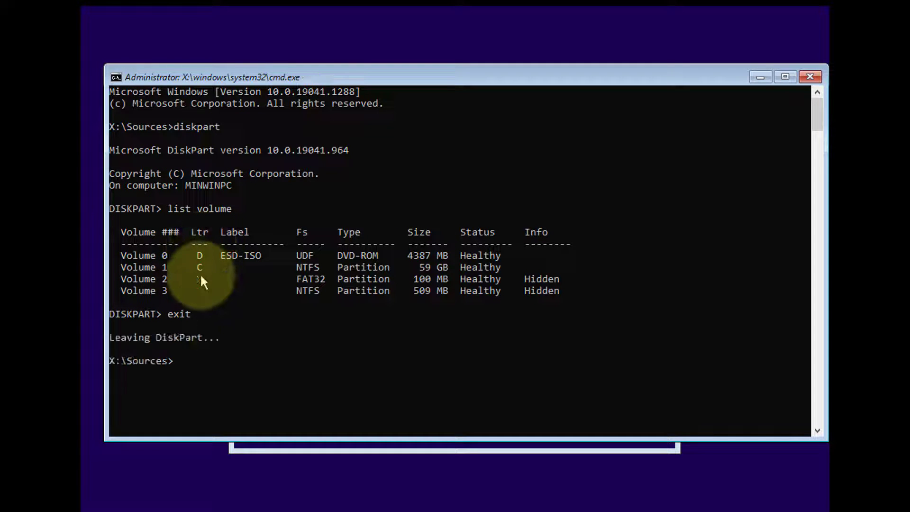
{"action": "type", "text": "c:"}
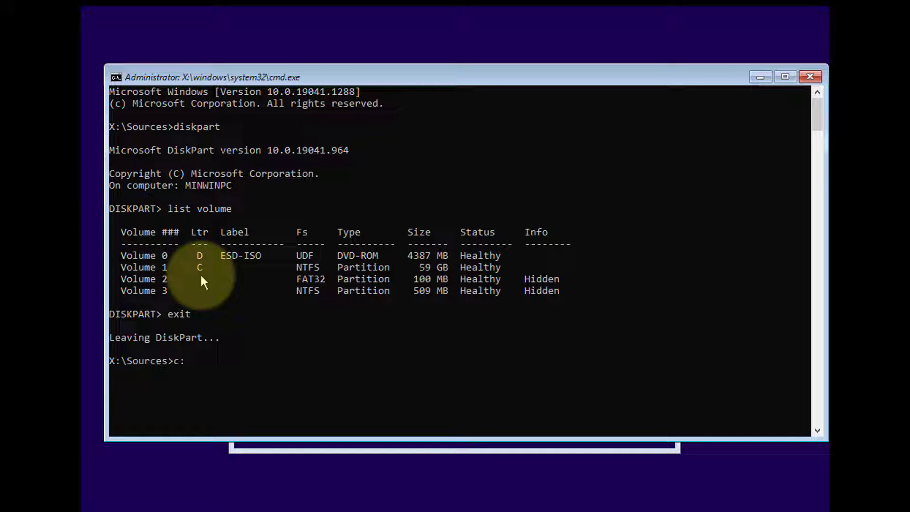
- In C:\Windows\System32, rename utilman.exe to utilman2.exe
{"action": "type", "text": "dir"}
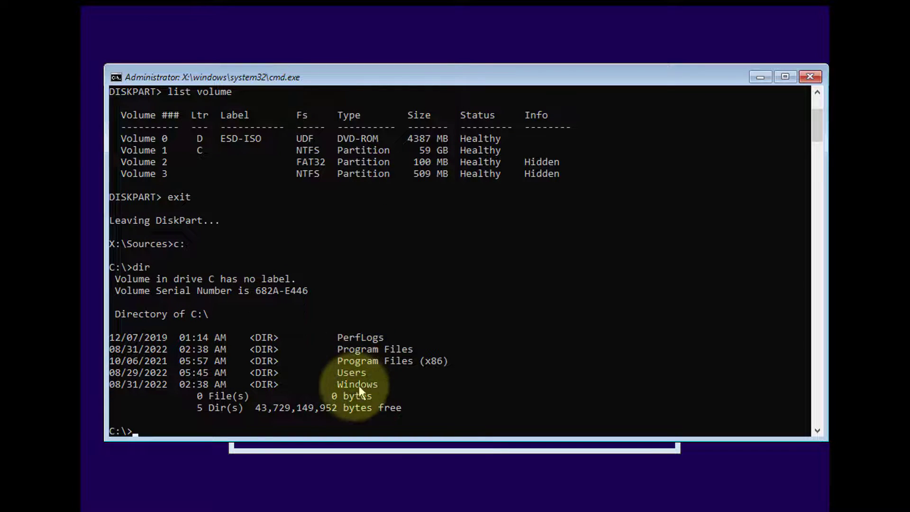
{"action": "type", "text": "cd windows"}
{"action": "type", "text": "cd system32"}
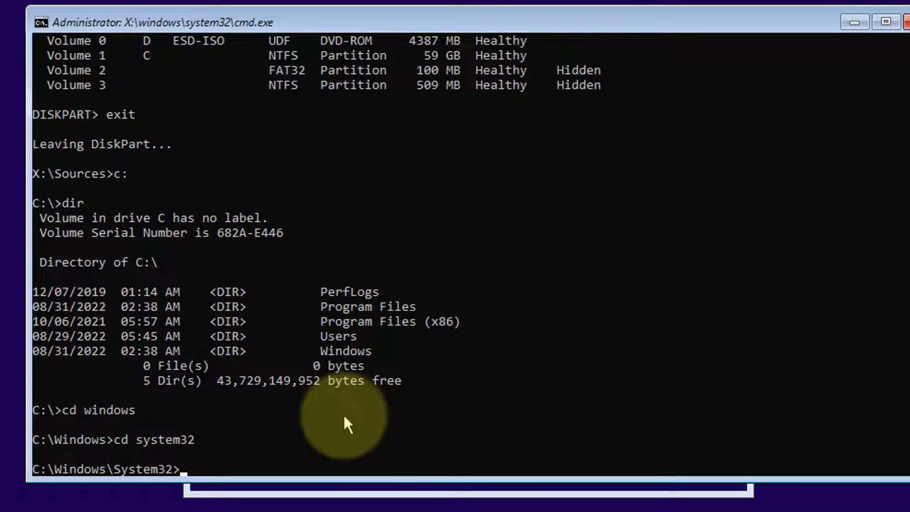
{"action": "type", "text": "rename"}
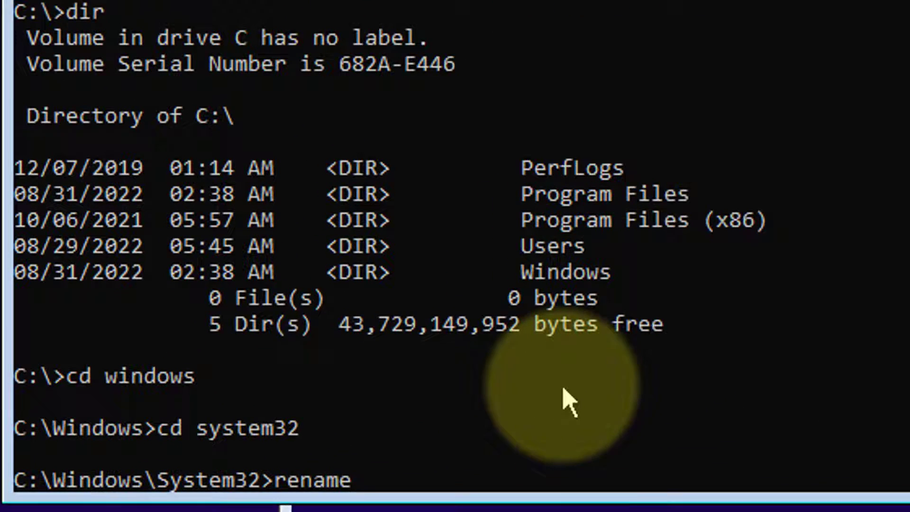
{"action": "type", "text": "utilman.exer"}
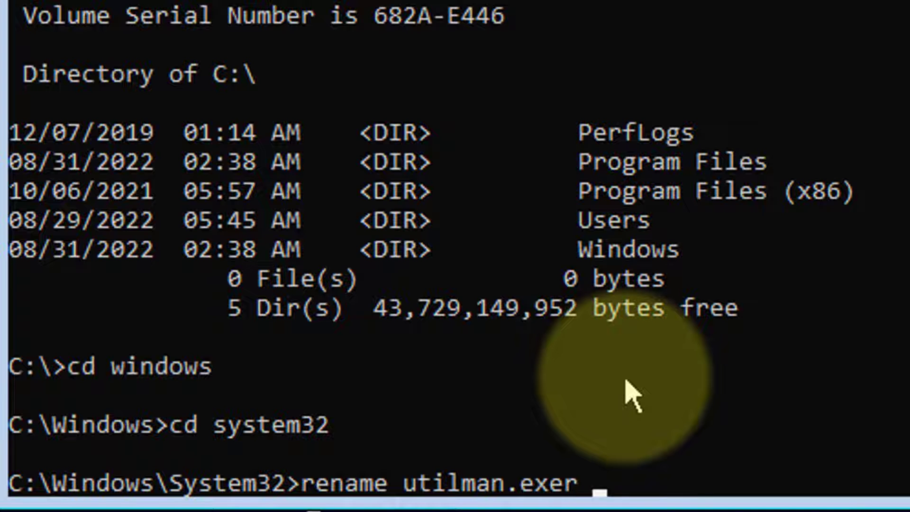
{"action": "type", "text": "utilman2.exe"}
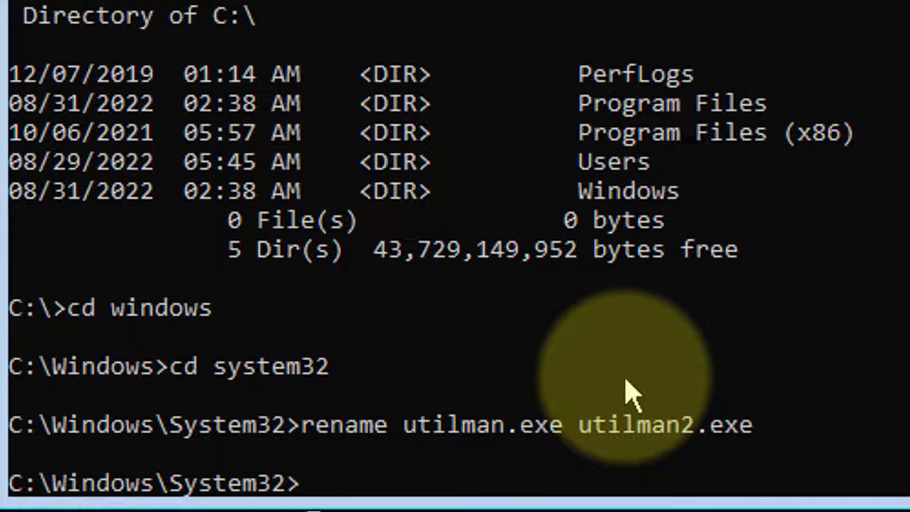
- Rename cmd.exe to utilman.exe so it takes Utilman's place
{"action": "type", "text": "rename cm"}
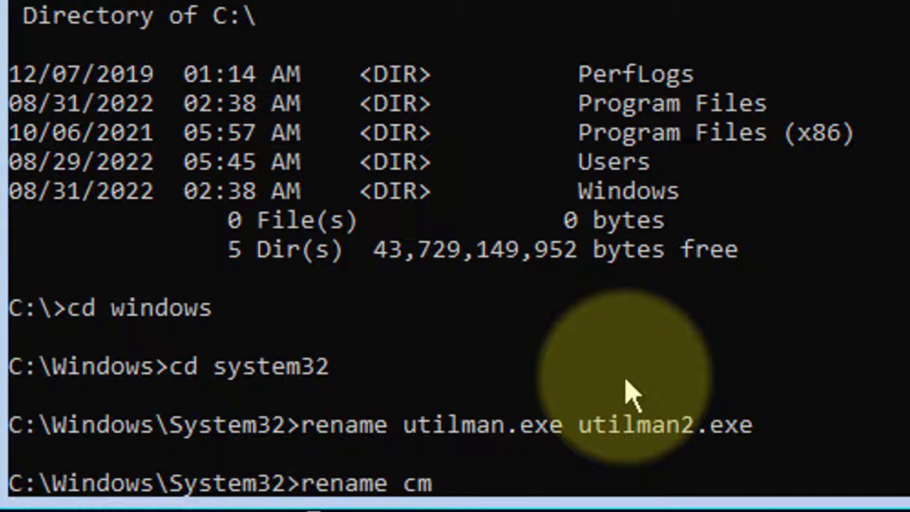
{"action": "type", "text": "d.exe"}
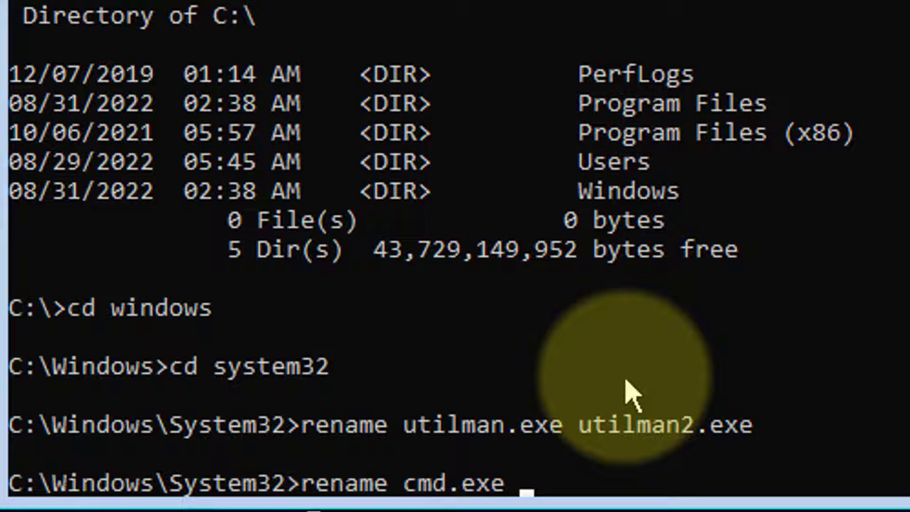
{"action": "type", "text": "utilm"}
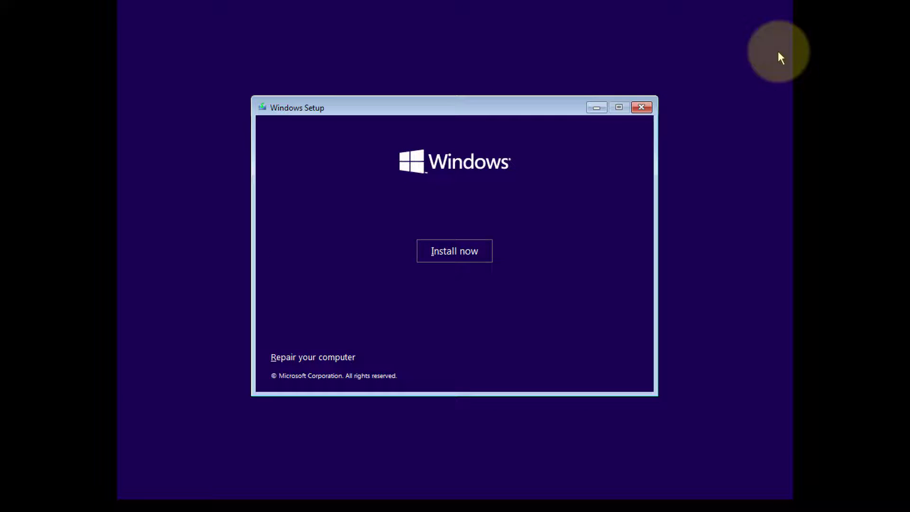
- Cancel the Windows installation so the machine restarts to the sign-in screen
{"action": "left_click", "coordinate": [642, 108]}
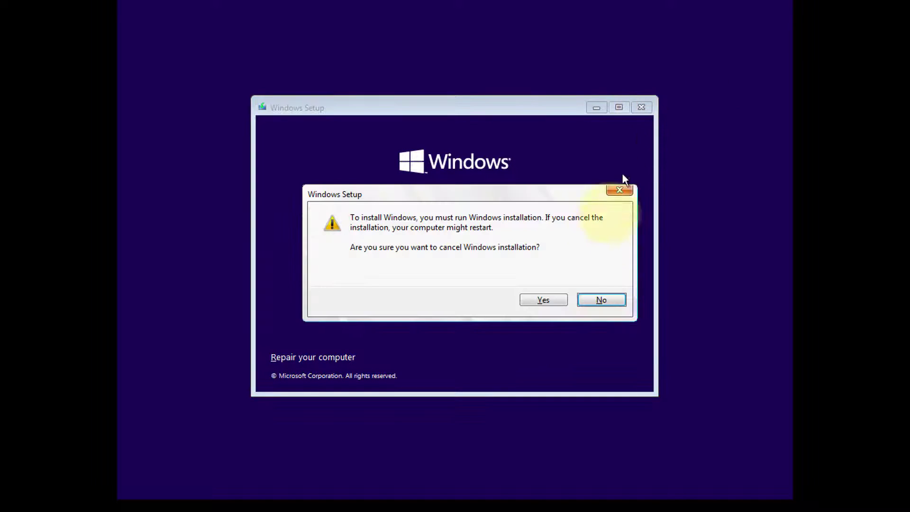
{"action": "left_click", "coordinate": [542, 299]}
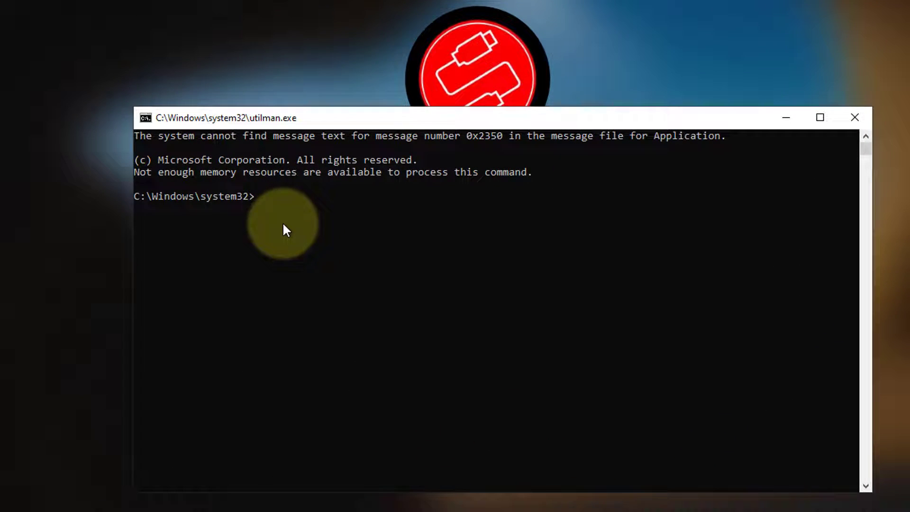
- Run 'control userpasswords2' in the lock-screen command prompt to show the User Accounts window
{"action": "type", "text": "control userp"}
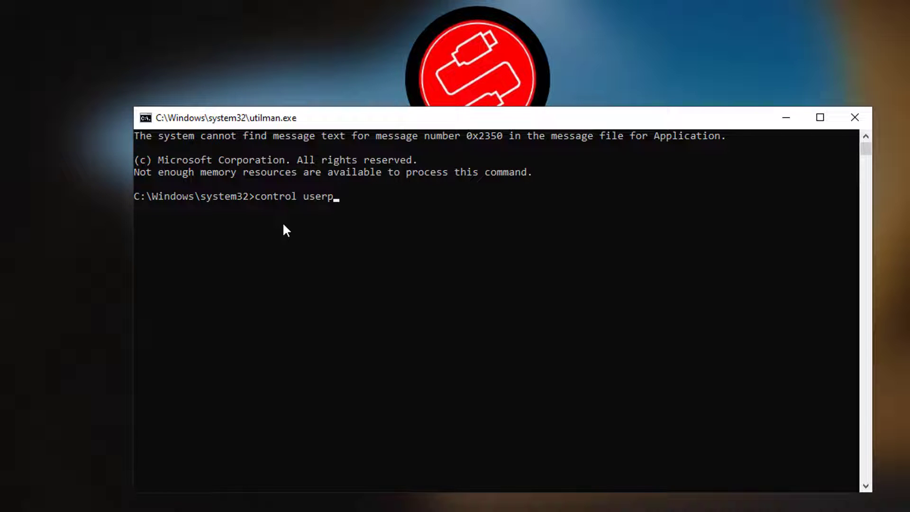
{"action": "type", "text": "assword"}
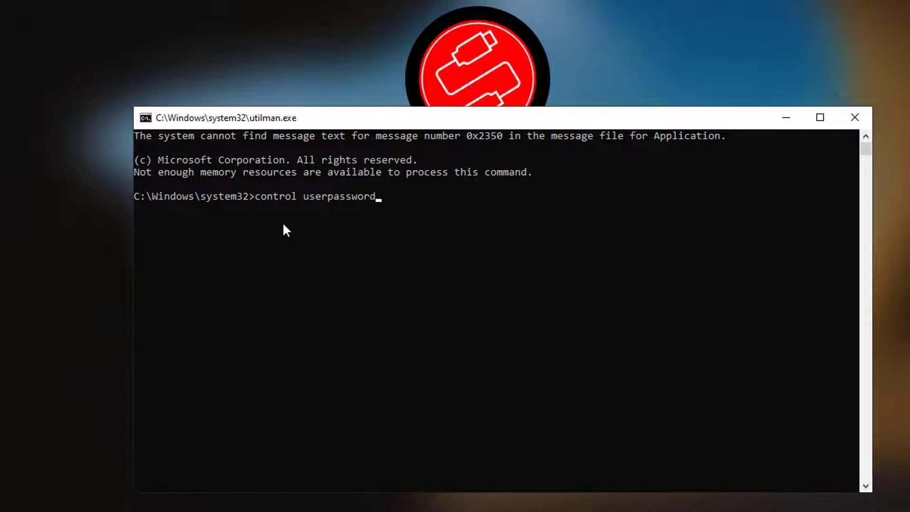
{"action": "type", "text": "s2"}
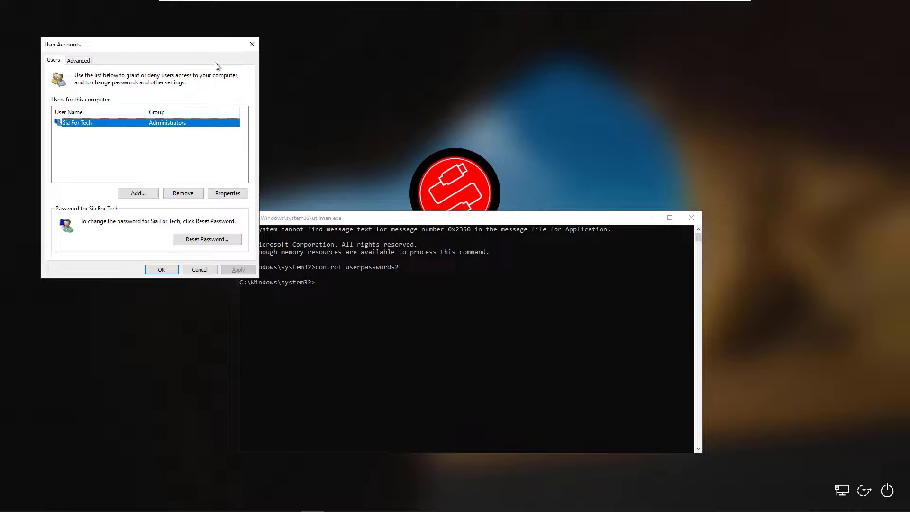
- Reset the administrator account's password to blank, then switch to the advanced user-management settings
{"action": "left_click_drag", "start_coordinate": [62, 45], "coordinate": [522, 95]}
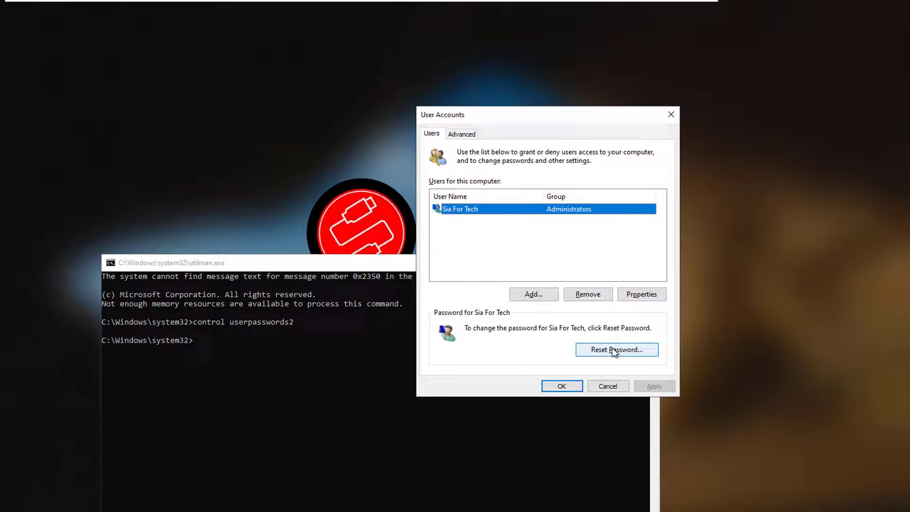
{"action": "left_click", "coordinate": [616, 350]}
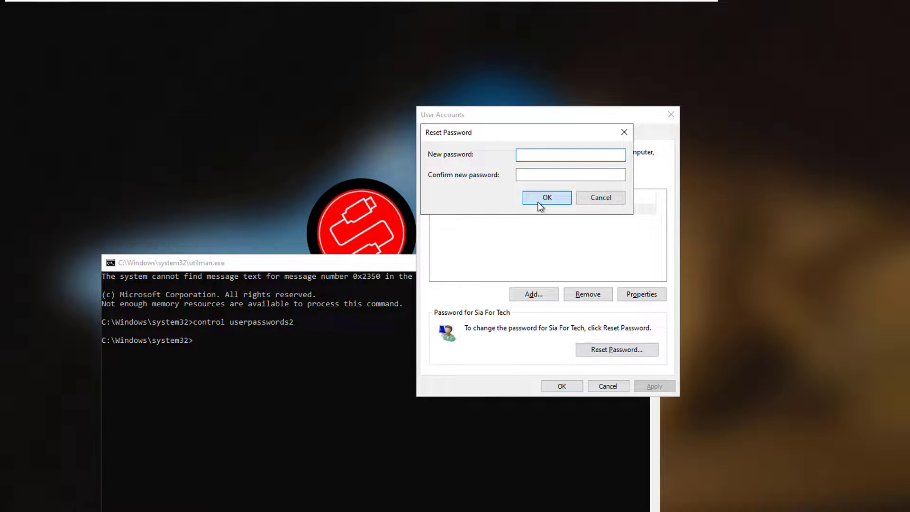
{"action": "left_click", "coordinate": [547, 197]}
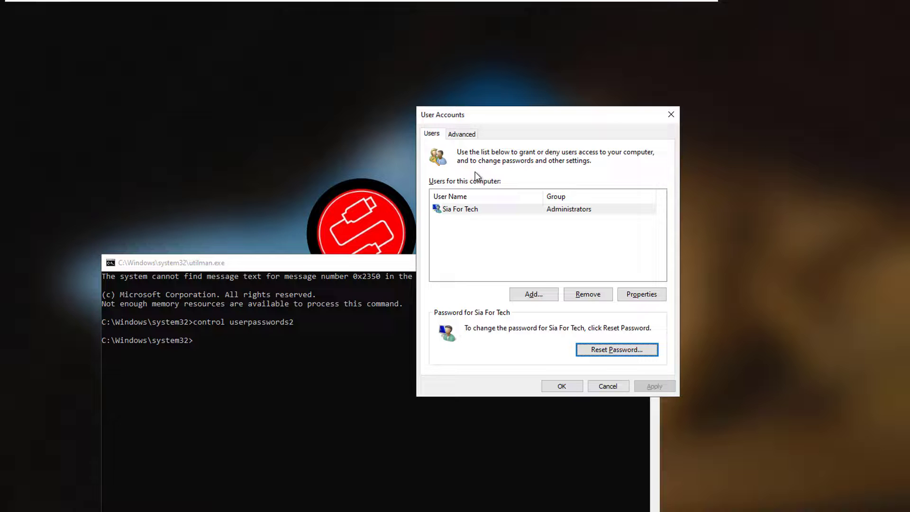
{"action": "left_click", "coordinate": [462, 134]}
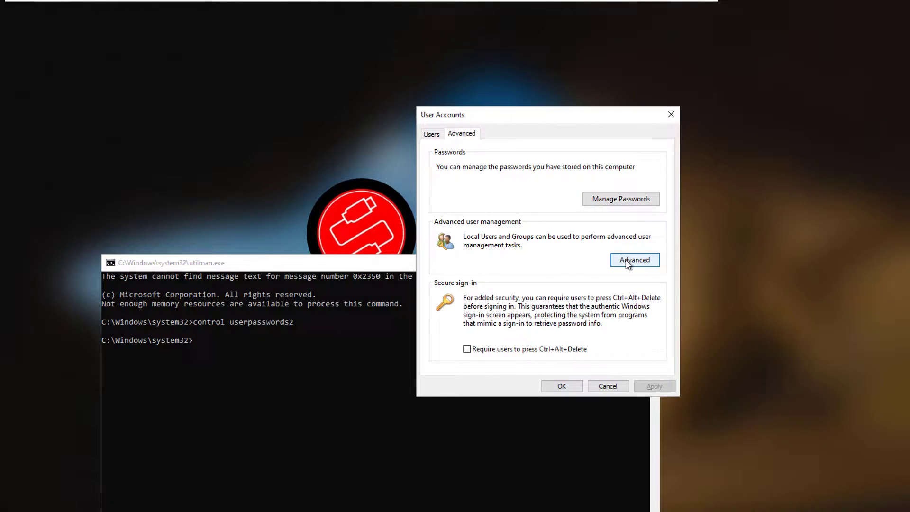
- View the built-in Administrator account in Local Users and Groups, close the console, and return to the users list
{"action": "left_click", "coordinate": [635, 260]}
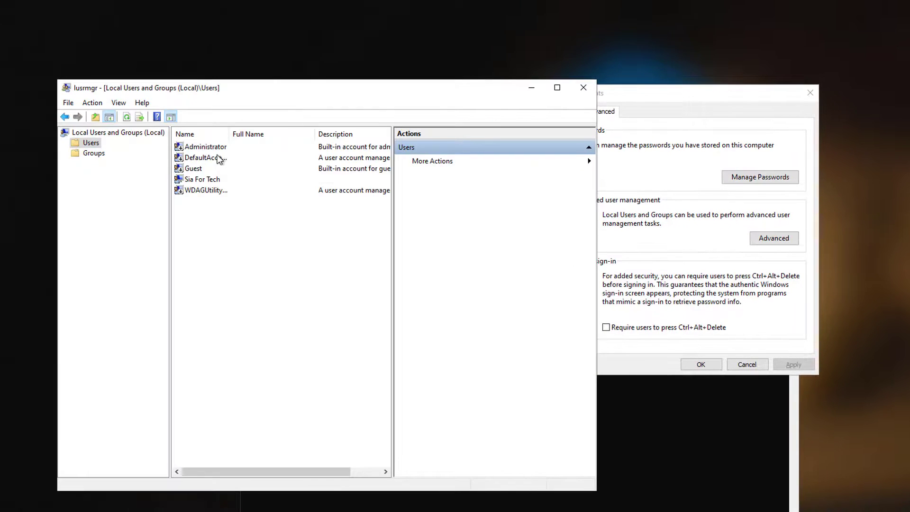
{"action": "right_click", "coordinate": [204, 146]}
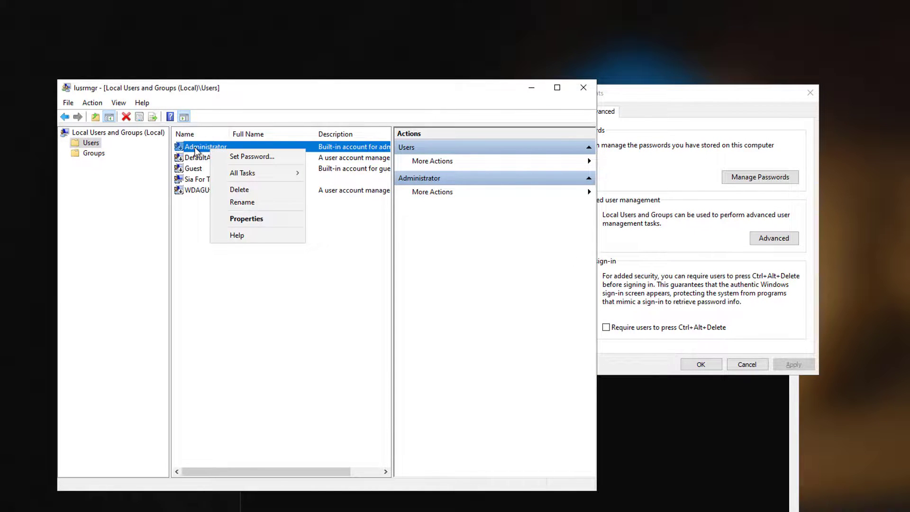
{"action": "left_click", "coordinate": [247, 218]}
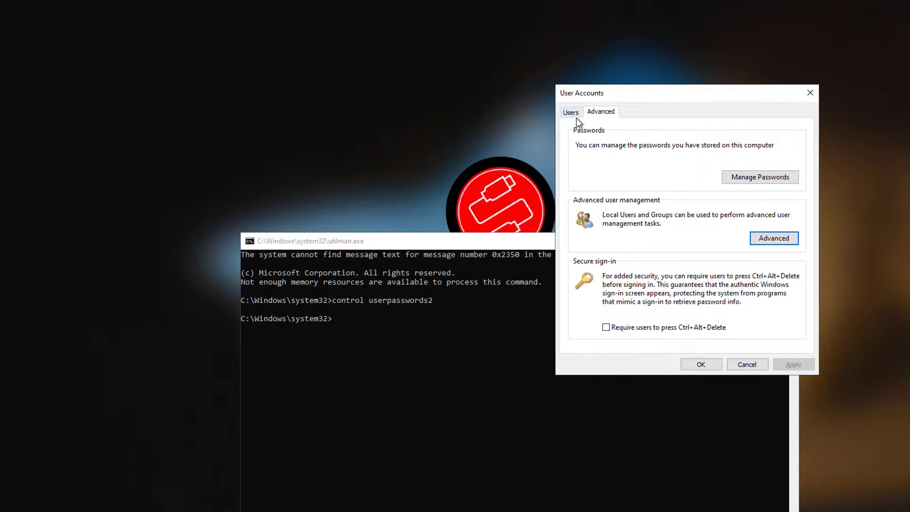
{"action": "left_click", "coordinate": [571, 112]}
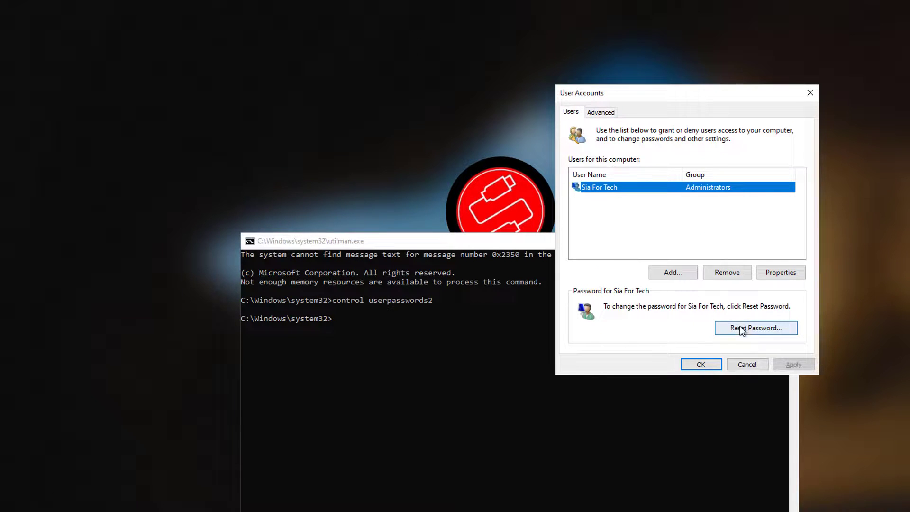